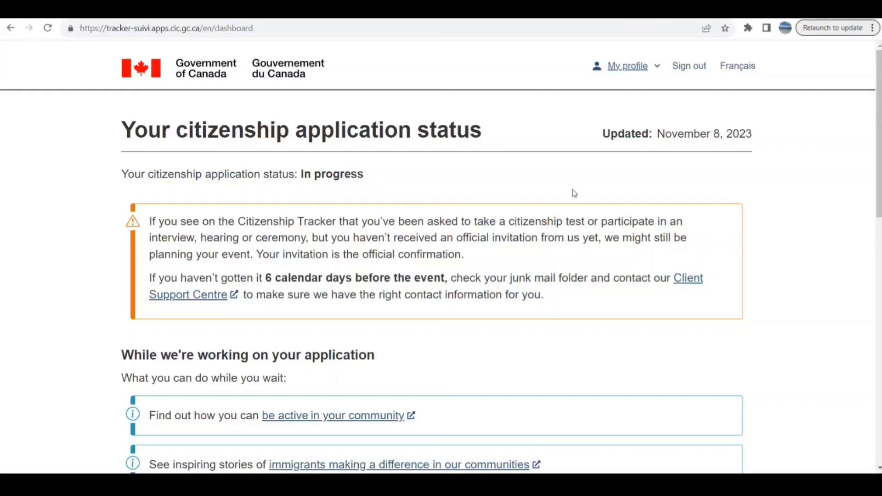
pyautogui.moveTo(430, 174)
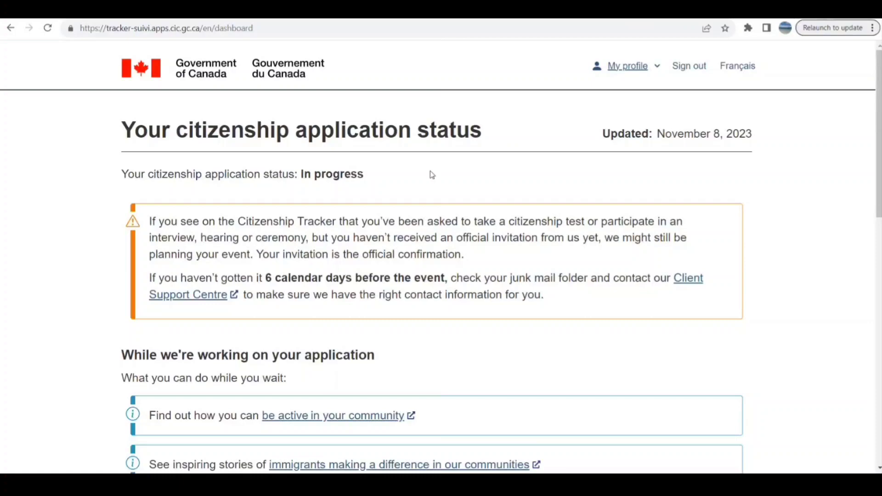
# Step: Scroll the tracker dashboard down to 'Details of your application status' with in-progress and not-started stages
pyautogui.scroll(-3)
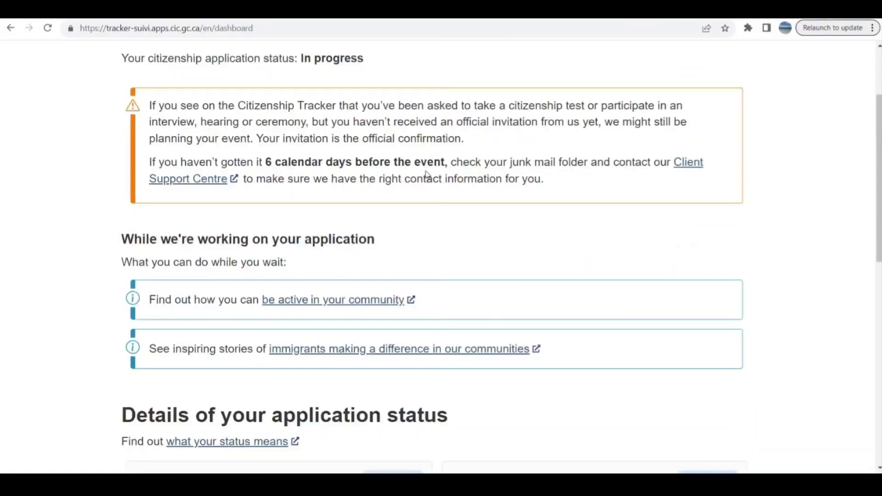
pyautogui.scroll(-3)
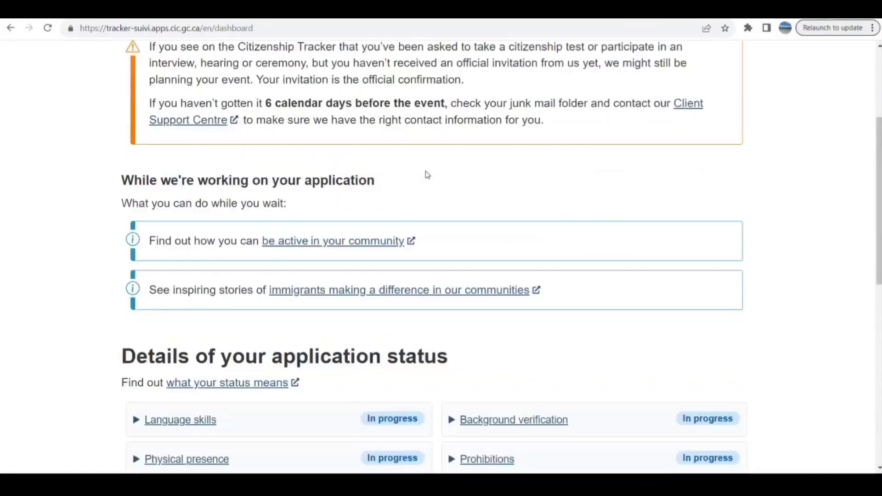
pyautogui.scroll(-3)
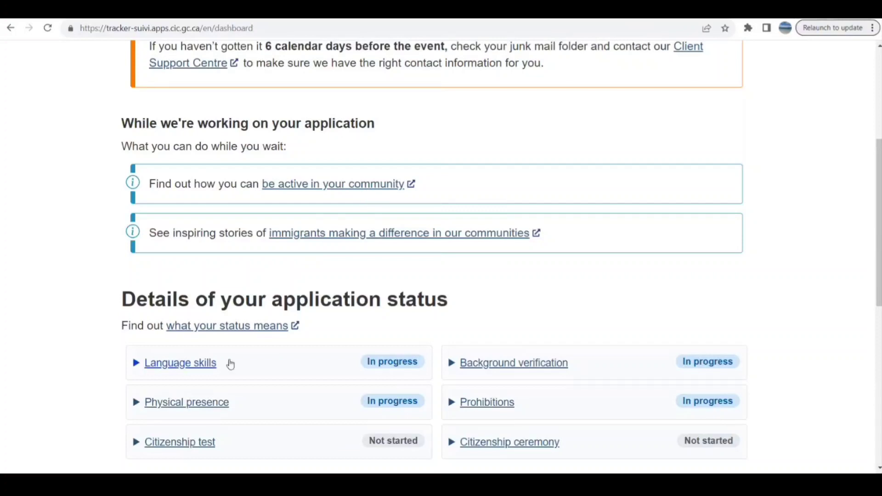
pyautogui.moveTo(486, 402)
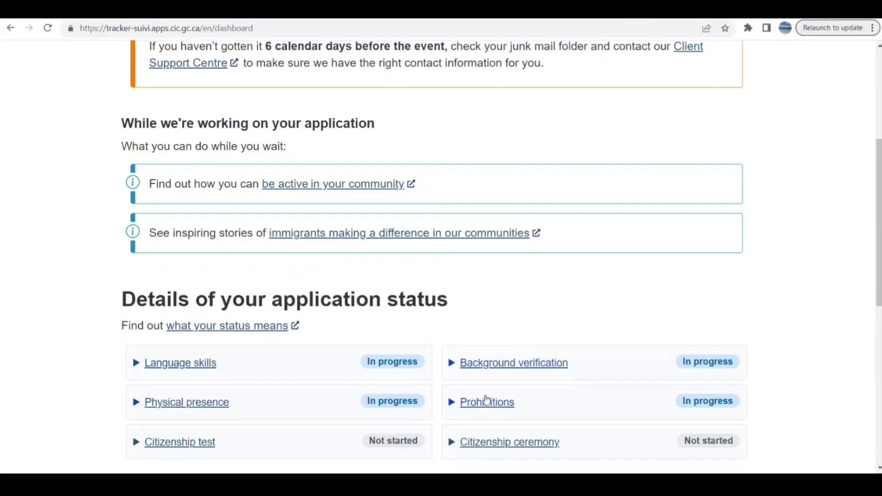
pyautogui.moveTo(438, 394)
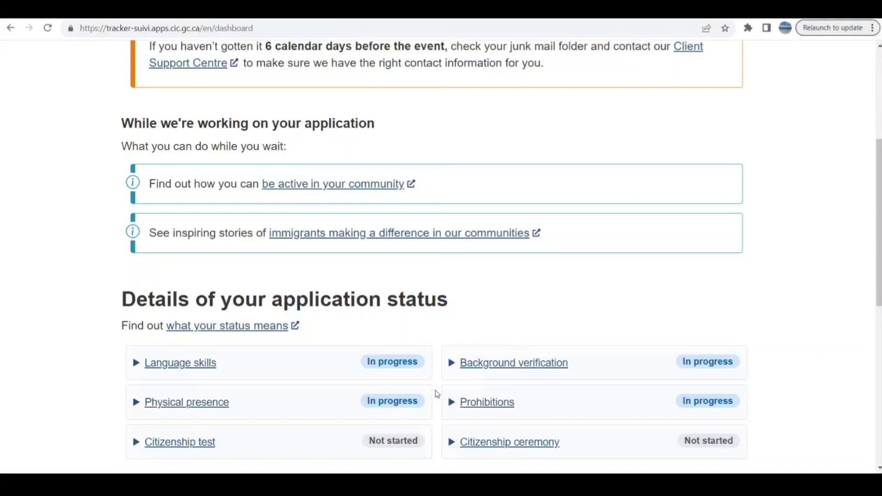
pyautogui.moveTo(837, 313)
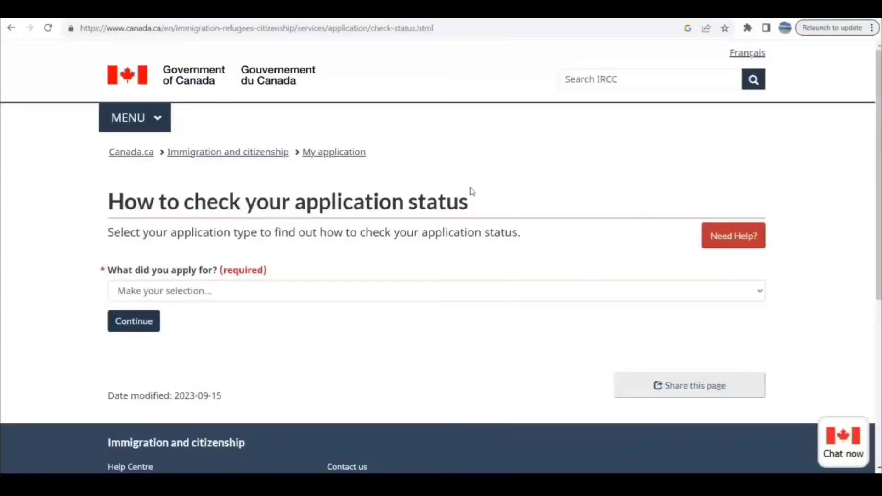
# Step: Answer the status-check questions as an adult with AOR and no PR tracker account, then show guidance
pyautogui.scroll(-3)
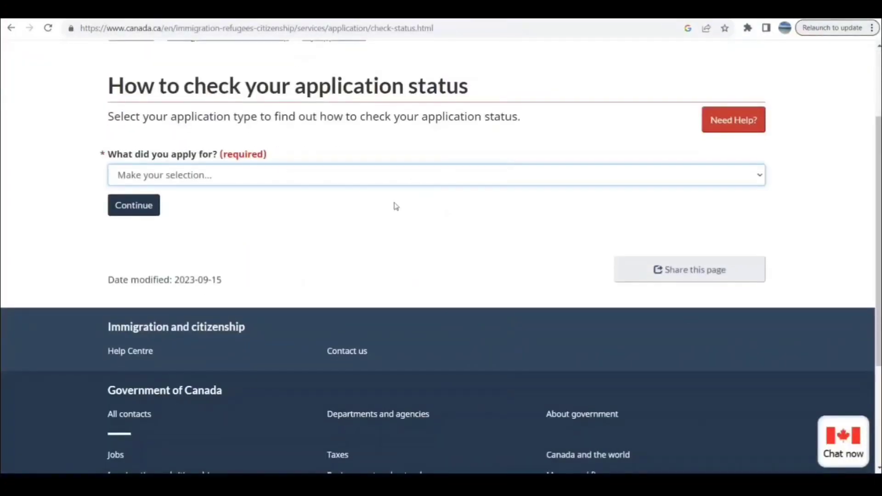
pyautogui.moveTo(392, 235)
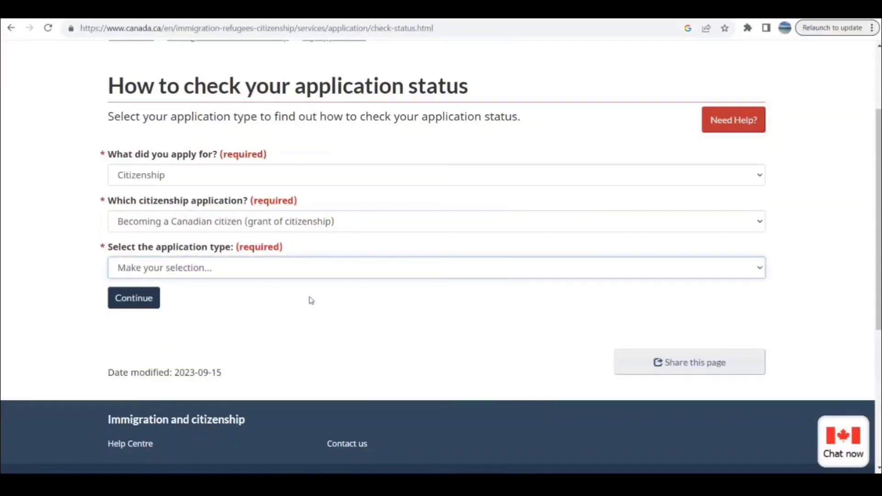
pyautogui.click(436, 267)
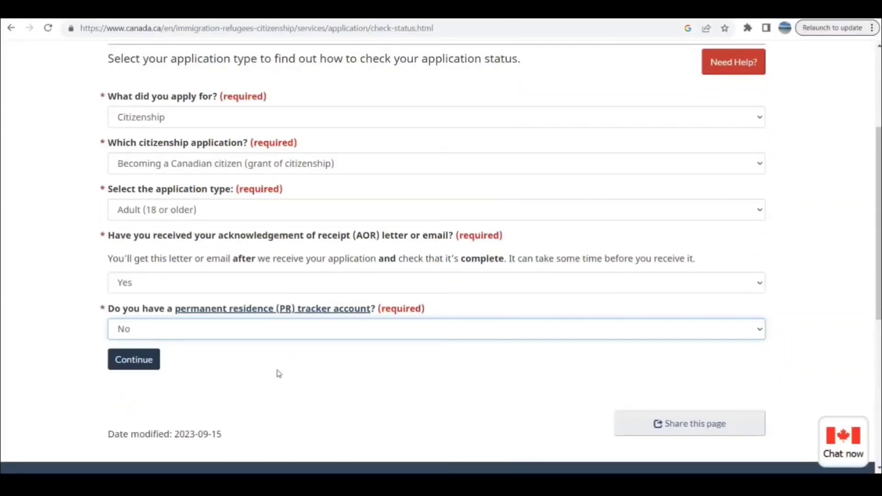
pyautogui.click(134, 359)
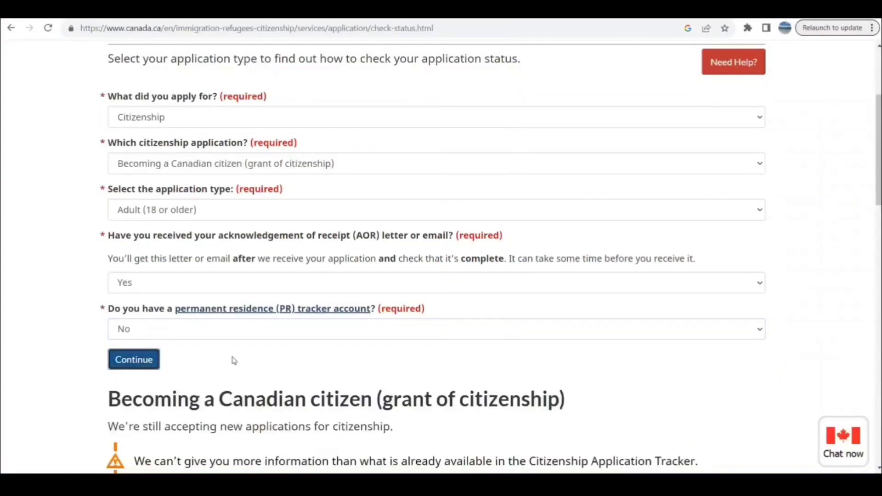
# Step: Review guidance for Yes and No PR tracker answers, ending at the create-account and sign-in options
pyautogui.scroll(-3)
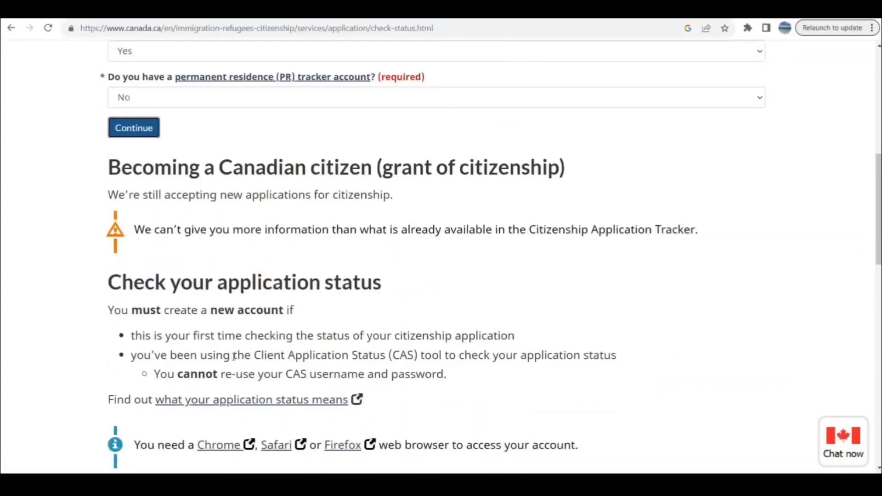
pyautogui.scroll(-3)
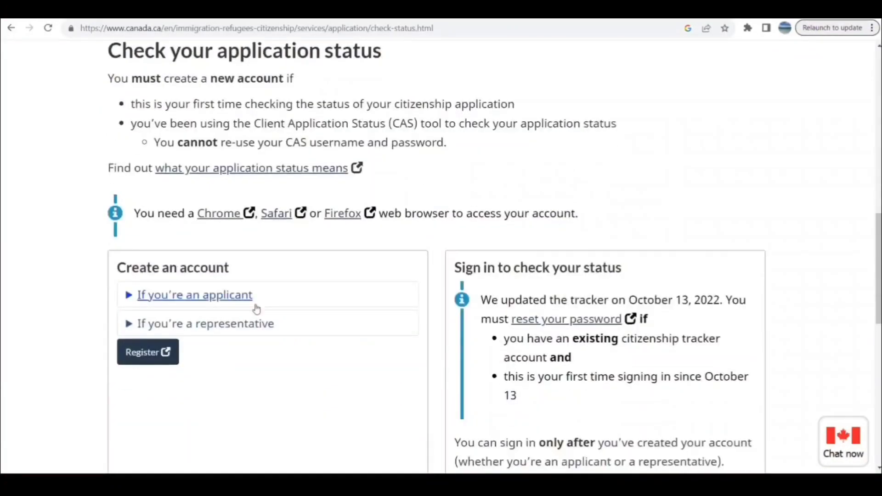
pyautogui.moveTo(232, 344)
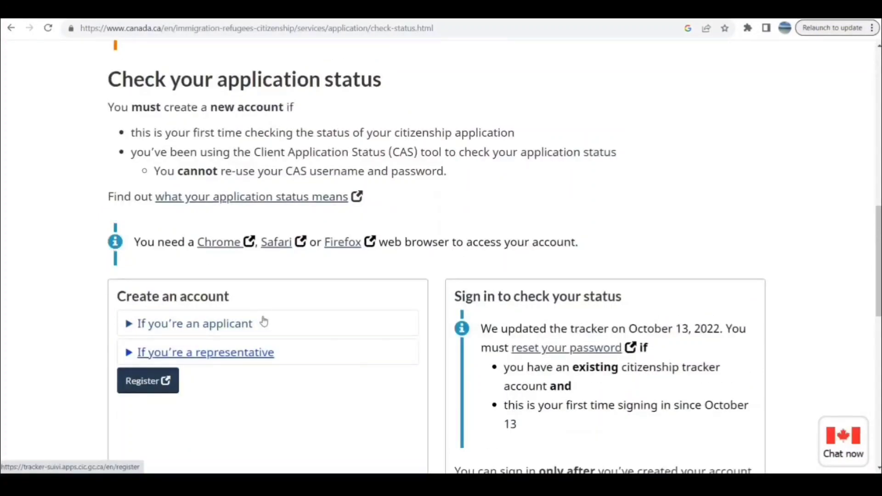
pyautogui.scroll(3)
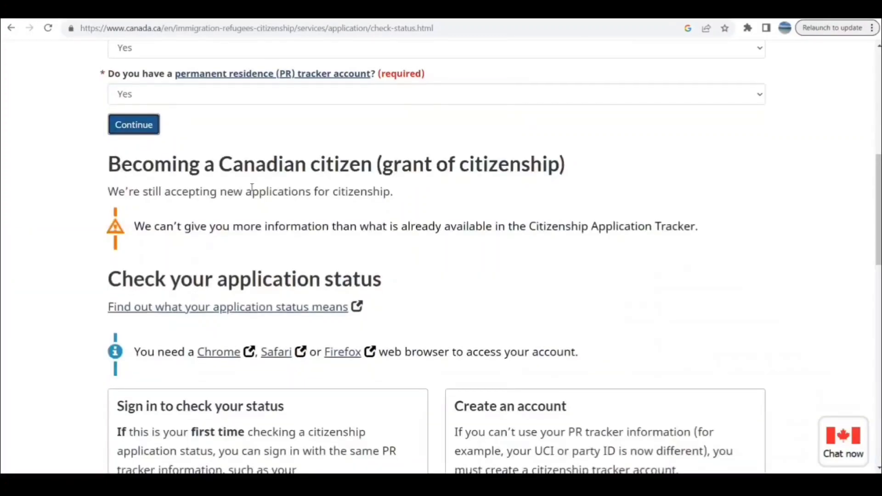
pyautogui.scroll(-3)
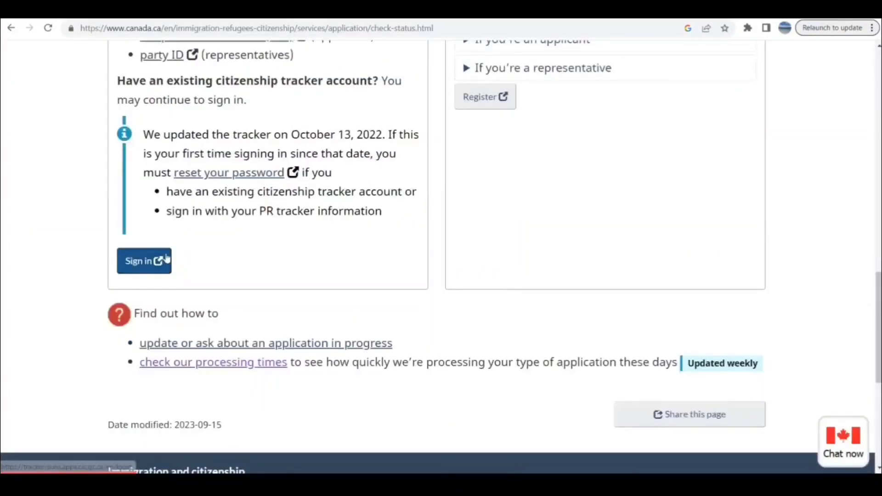
pyautogui.scroll(3)
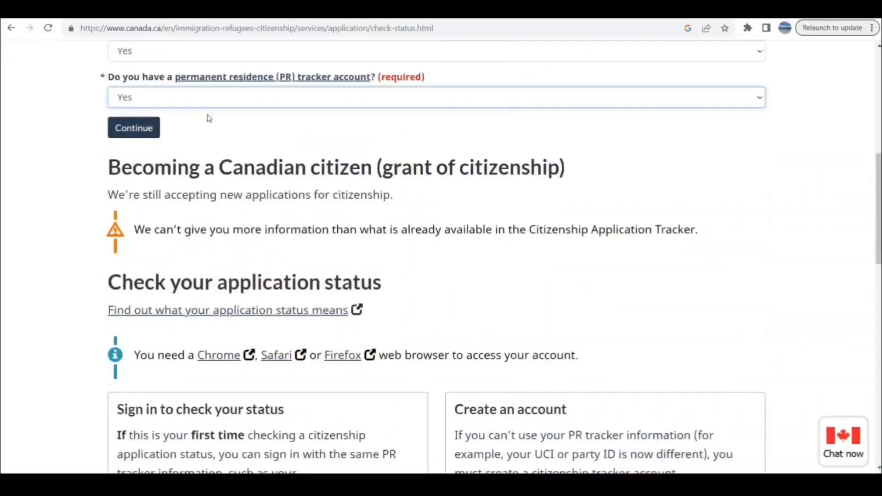
pyautogui.scroll(-3)
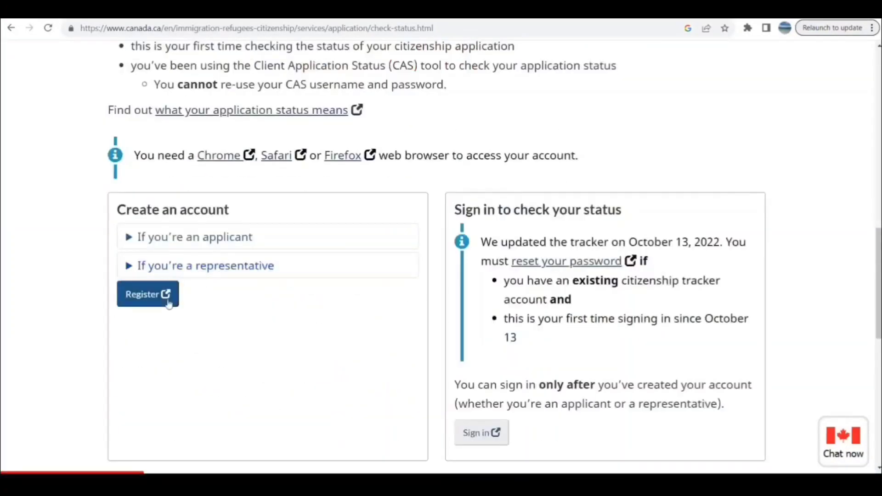
# Step: Open the tracker registration page and scroll to the empty UCI, application number and terms fields
pyautogui.click(147, 293)
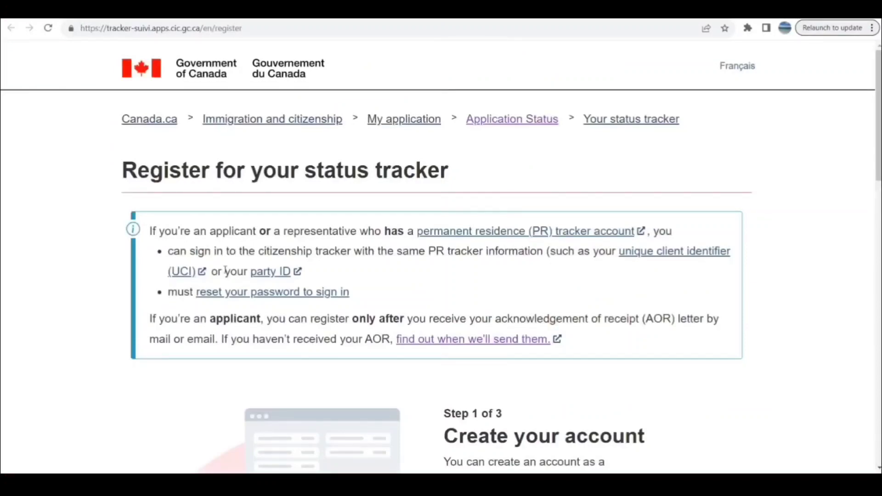
pyautogui.scroll(-3)
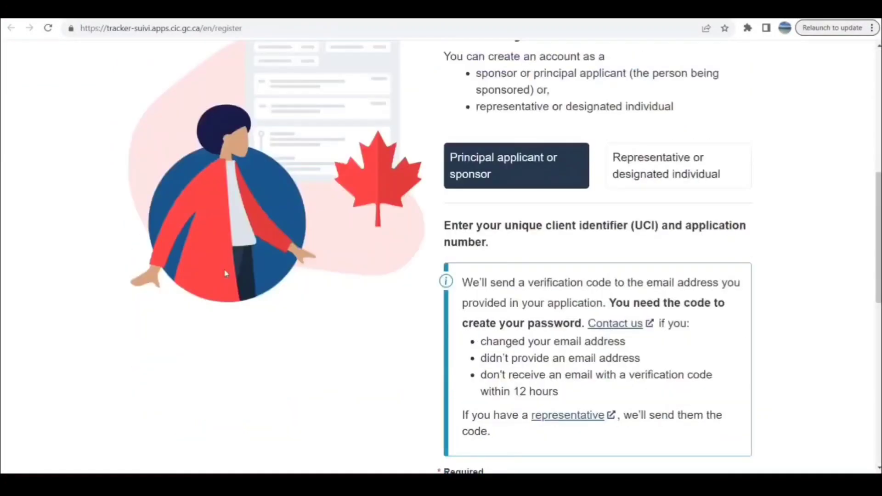
pyautogui.scroll(-3)
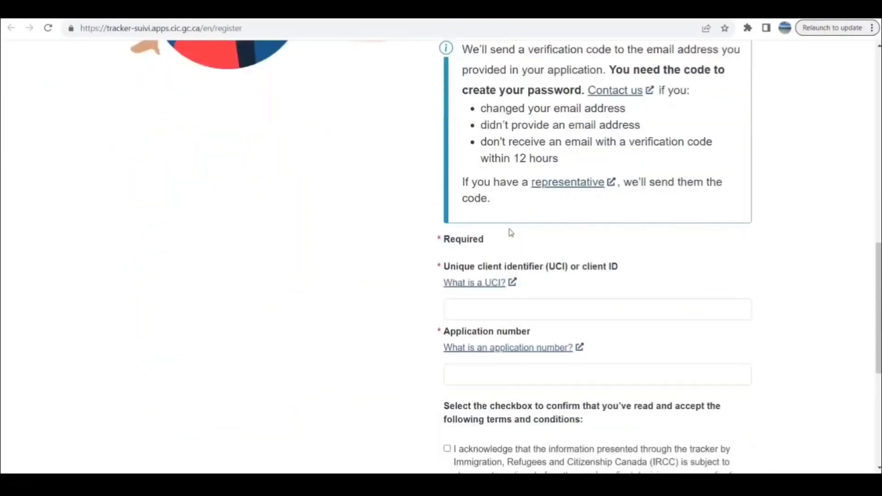
pyautogui.scroll(-3)
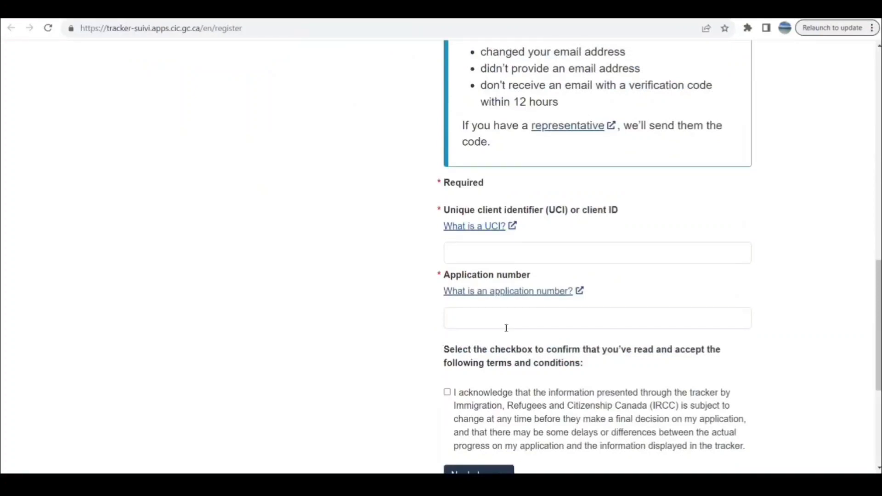
pyautogui.scroll(-3)
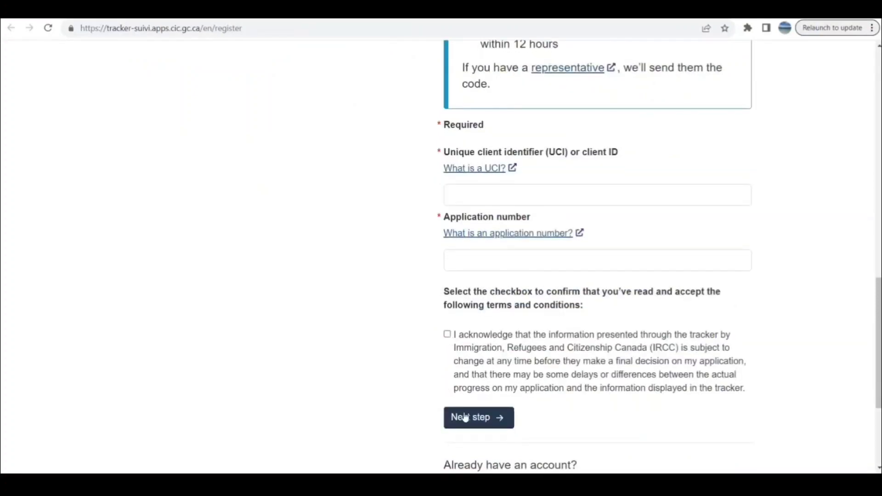
pyautogui.moveTo(346, 310)
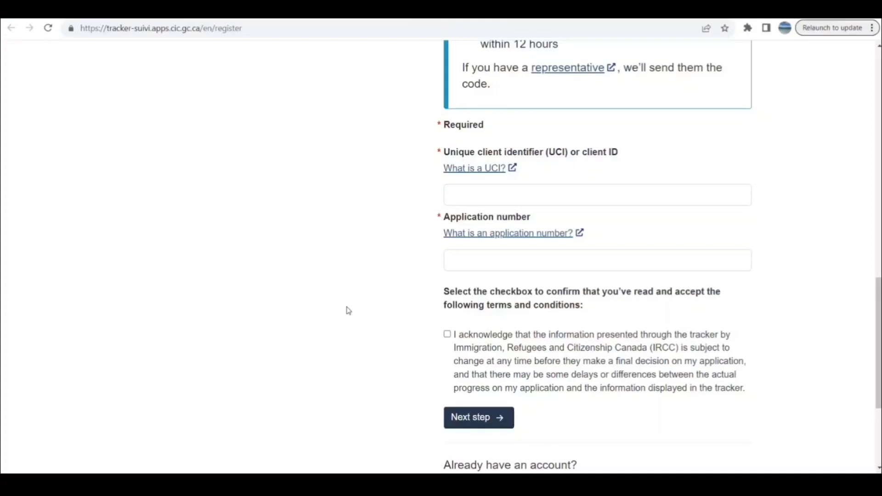
pyautogui.moveTo(691, 58)
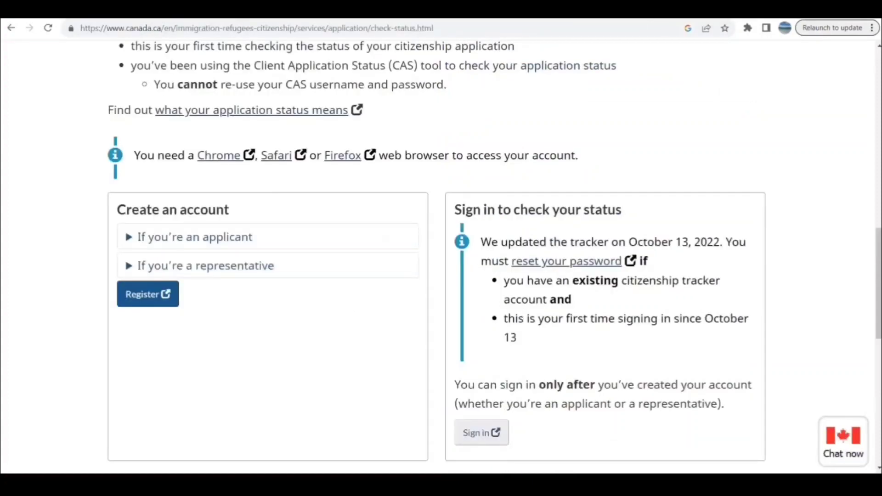
# Step: Switch back to the tracker dashboard tab showing in-progress and not-started status stages
pyautogui.click(476, 432)
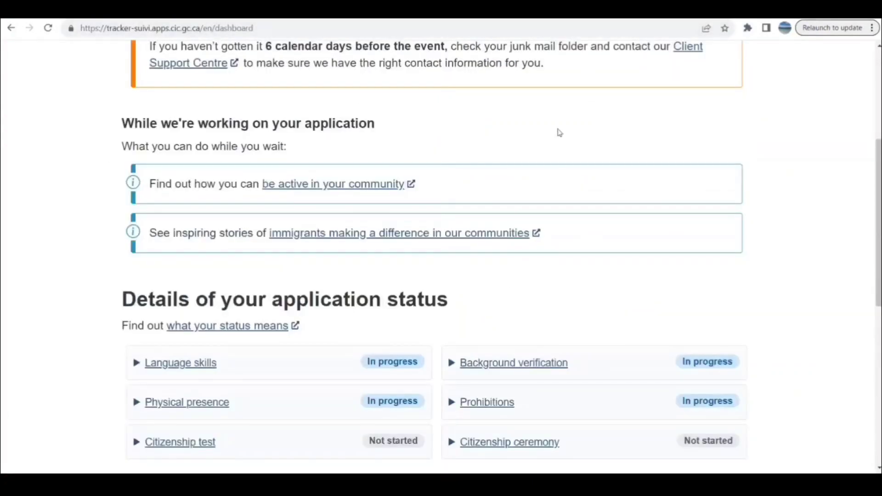
pyautogui.moveTo(602, 200)
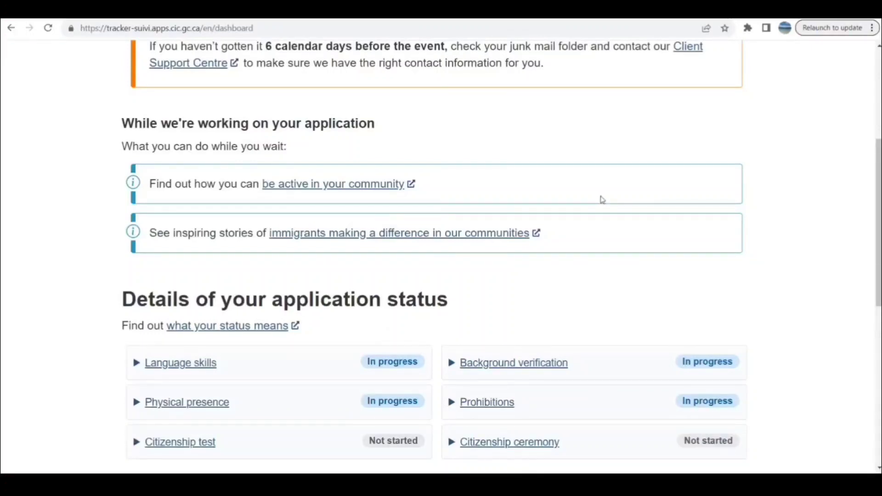
pyautogui.moveTo(855, 331)
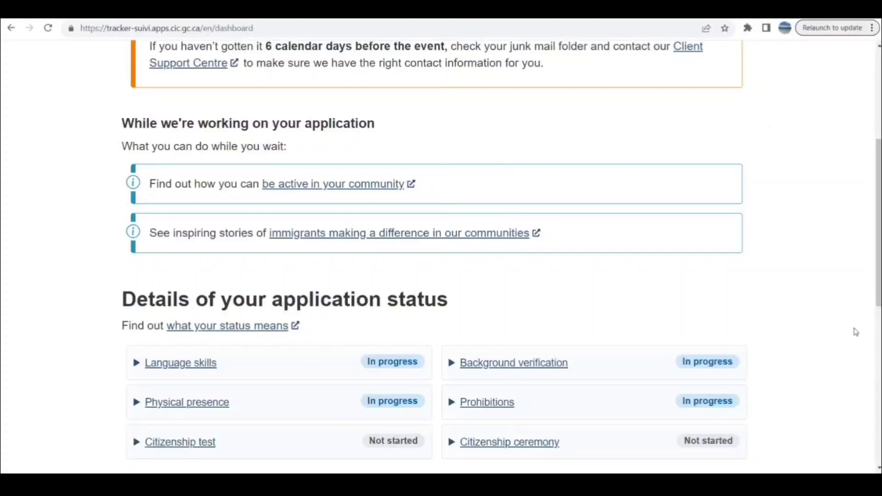